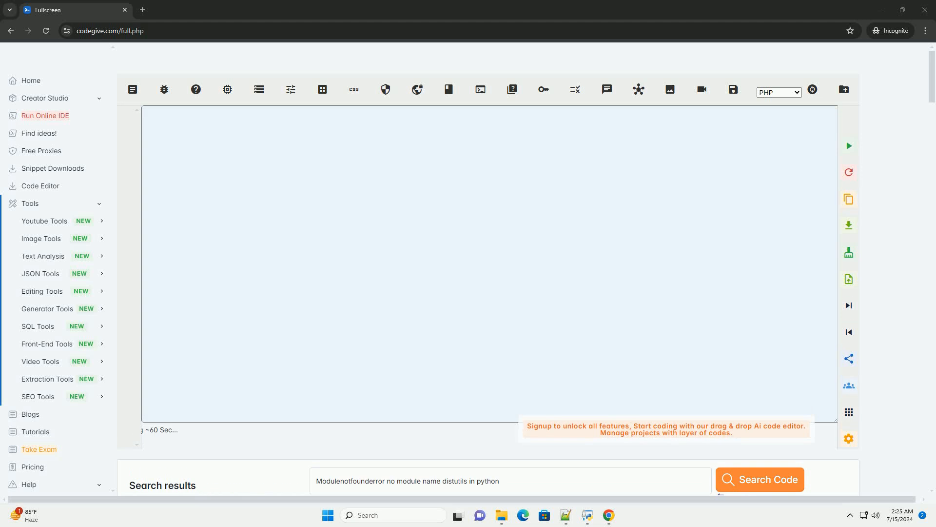
- Run Search Code for the distutils ModuleNotFoundError query so the article streams into the editor
{"action": "left_click", "coordinate": [759, 479]}
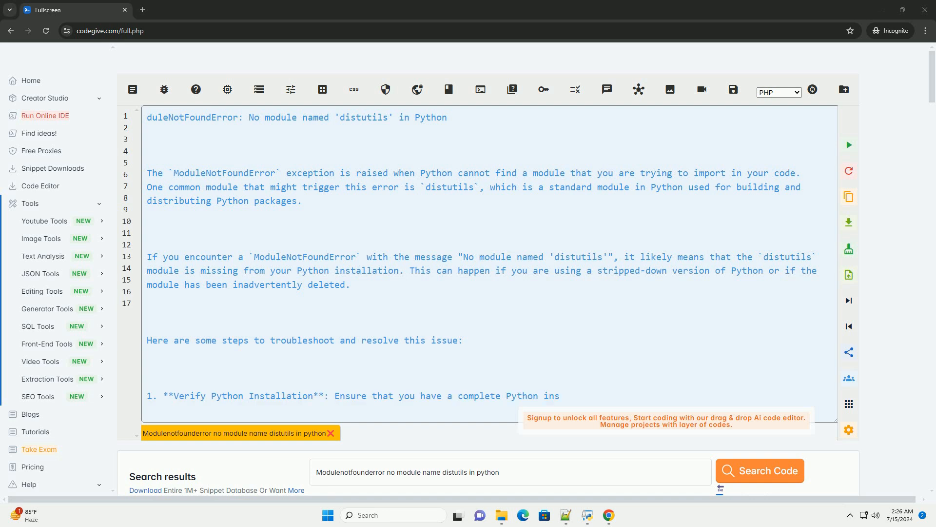
- Scroll the editor to follow the five troubleshooting steps down to the example snippet intro
{"action": "scroll", "scroll_direction": "down", "scroll_amount": 3}
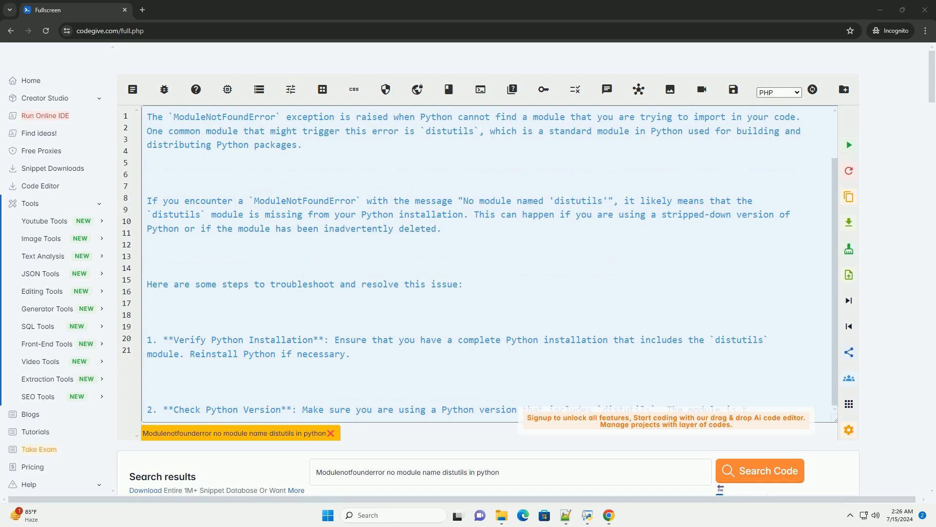
{"action": "scroll", "scroll_direction": "down", "scroll_amount": 3}
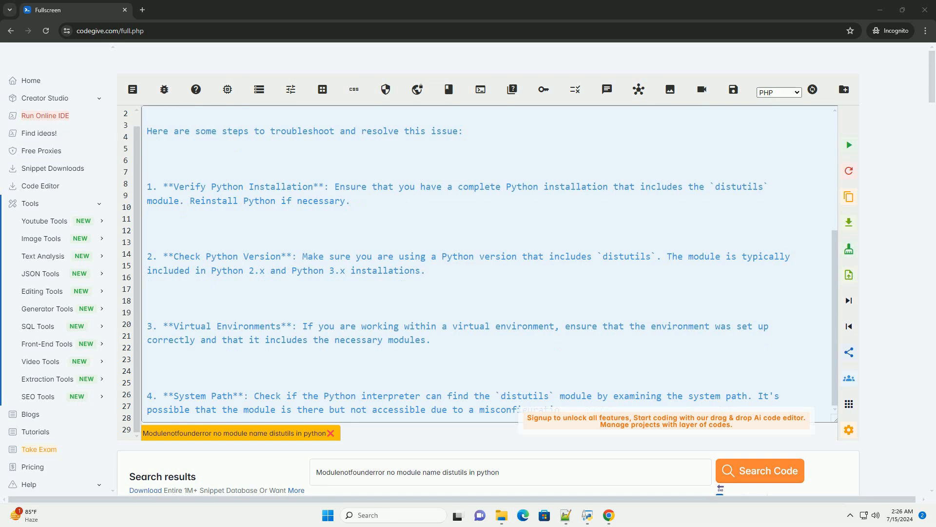
{"action": "scroll", "scroll_direction": "down", "scroll_amount": 3}
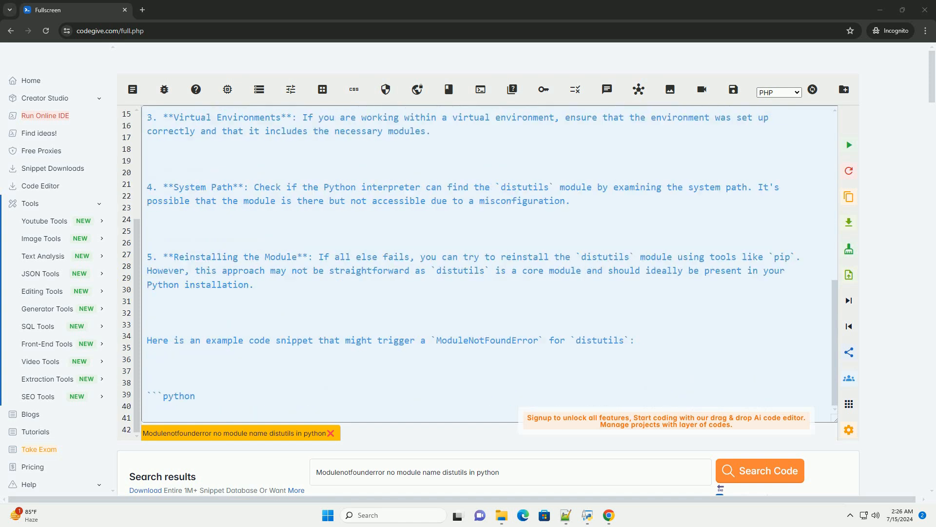
- Scroll through the import distutils.core snippet and the closing core-module remarks
{"action": "scroll", "scroll_direction": "down", "scroll_amount": 3}
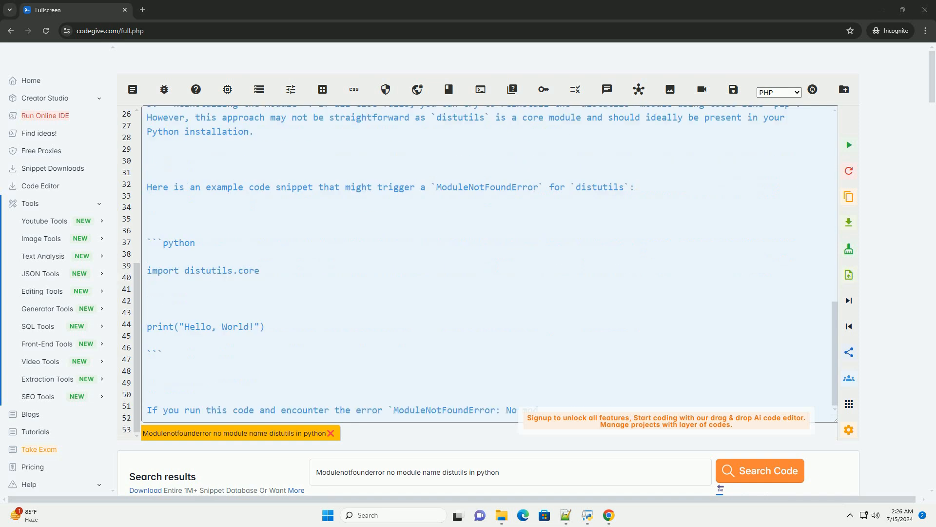
{"action": "scroll", "scroll_direction": "down", "scroll_amount": 3}
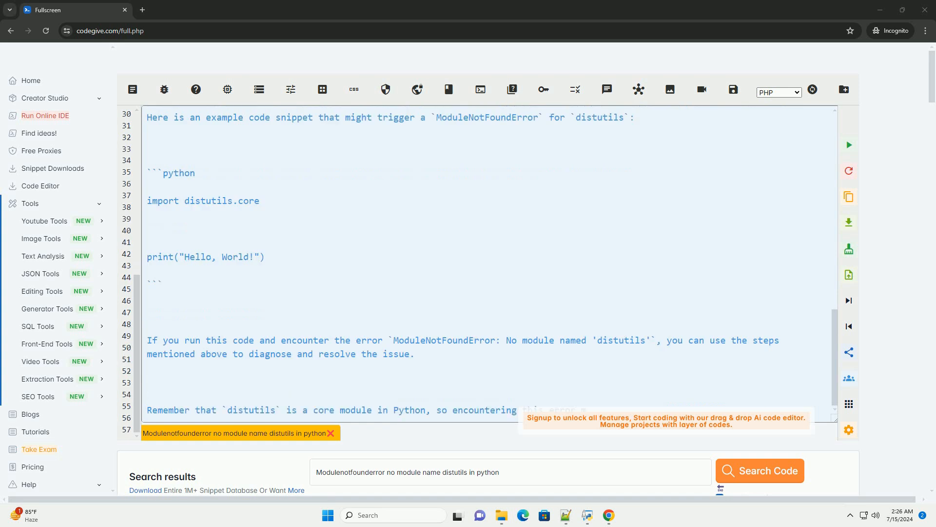
{"action": "scroll", "scroll_direction": "down", "scroll_amount": 3}
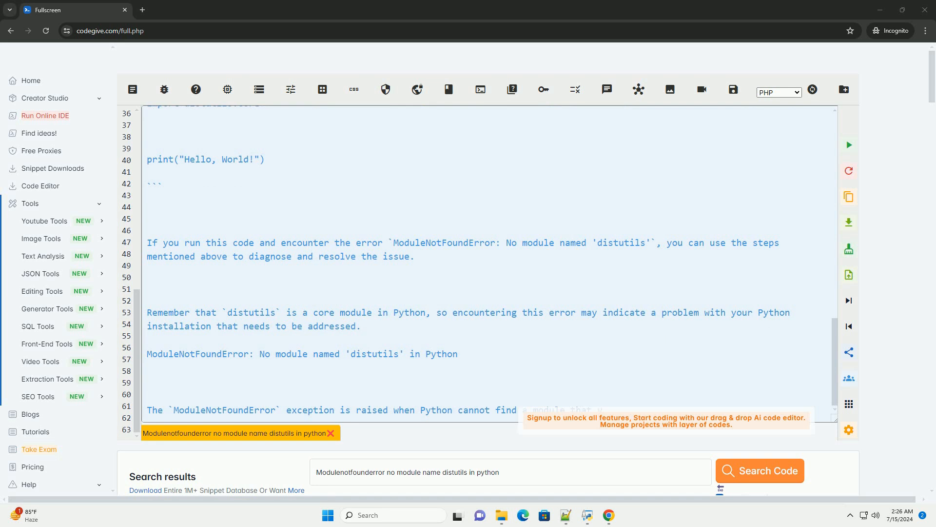
{"action": "scroll", "scroll_direction": "down", "scroll_amount": 3}
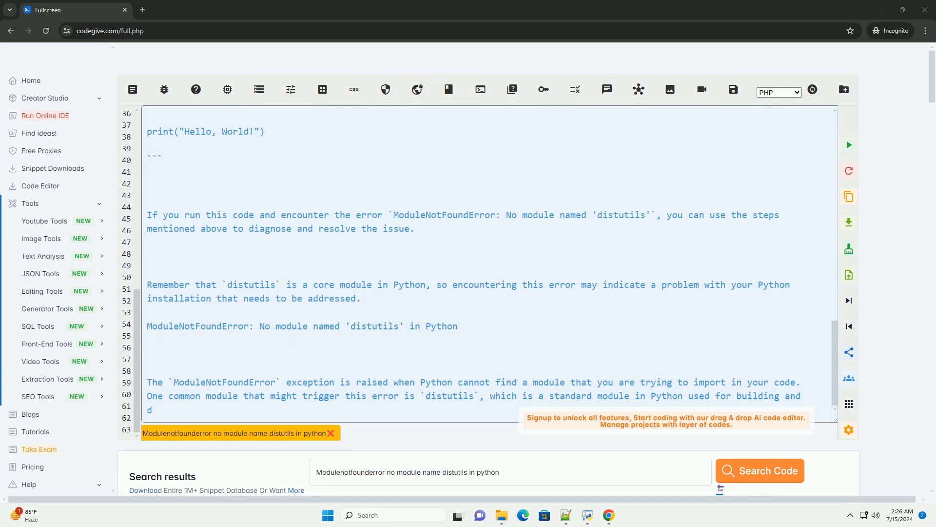
- Scroll through the repeated heading, intro paragraphs and troubleshooting steps one to five
{"action": "scroll", "scroll_direction": "down", "scroll_amount": 3}
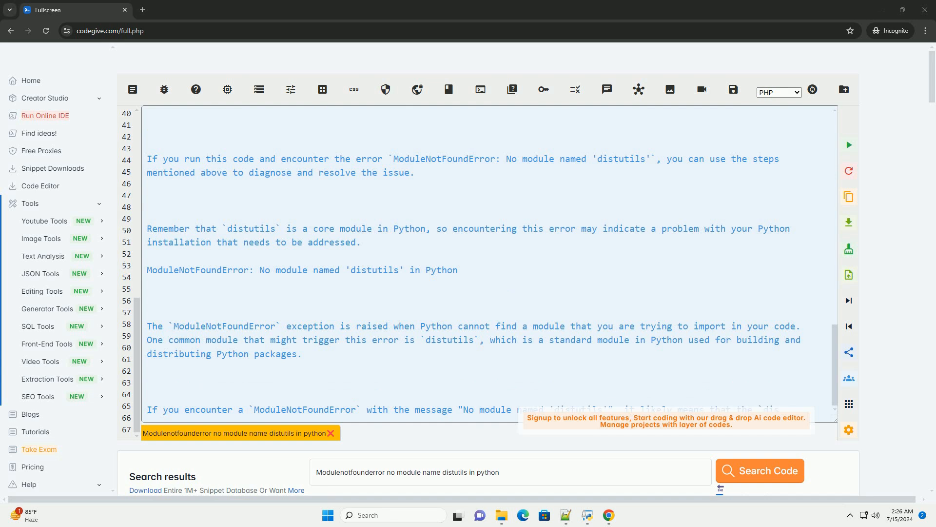
{"action": "scroll", "scroll_direction": "down", "scroll_amount": 3}
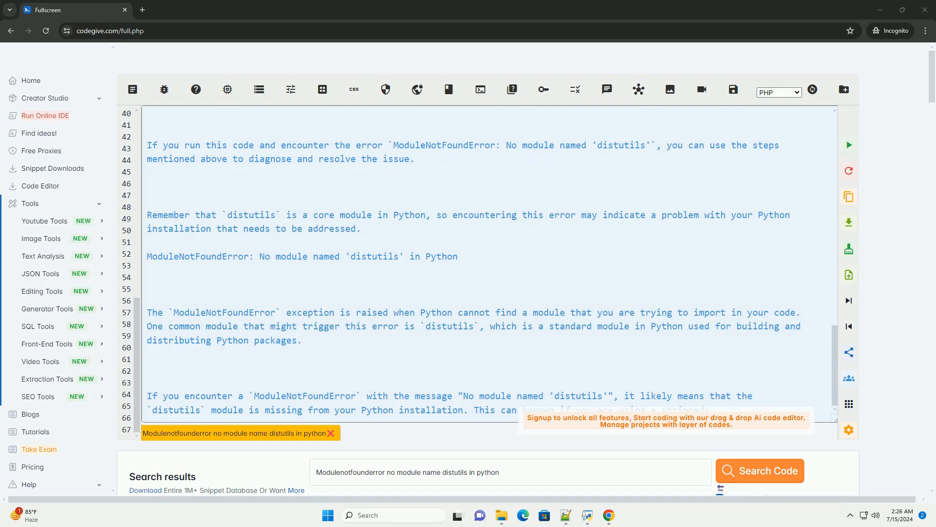
{"action": "scroll", "scroll_direction": "down", "scroll_amount": 3}
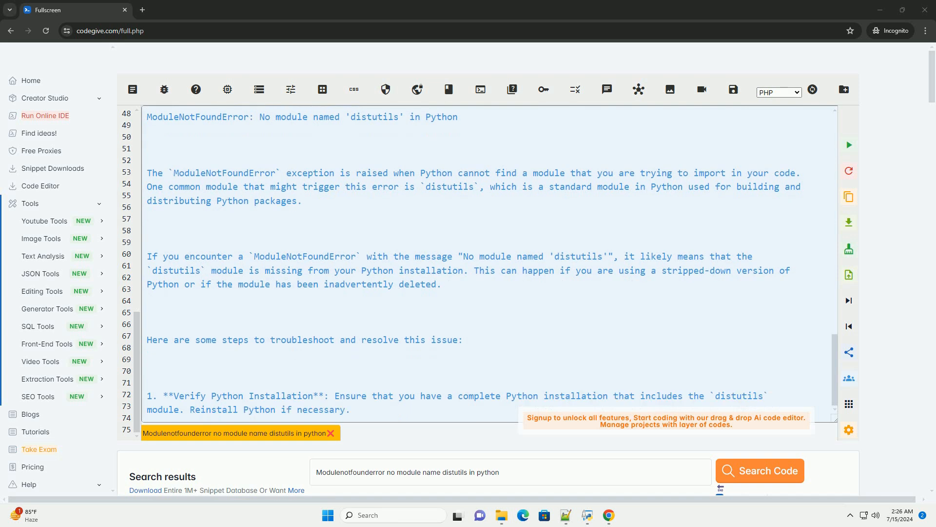
{"action": "scroll", "scroll_direction": "down", "scroll_amount": 3}
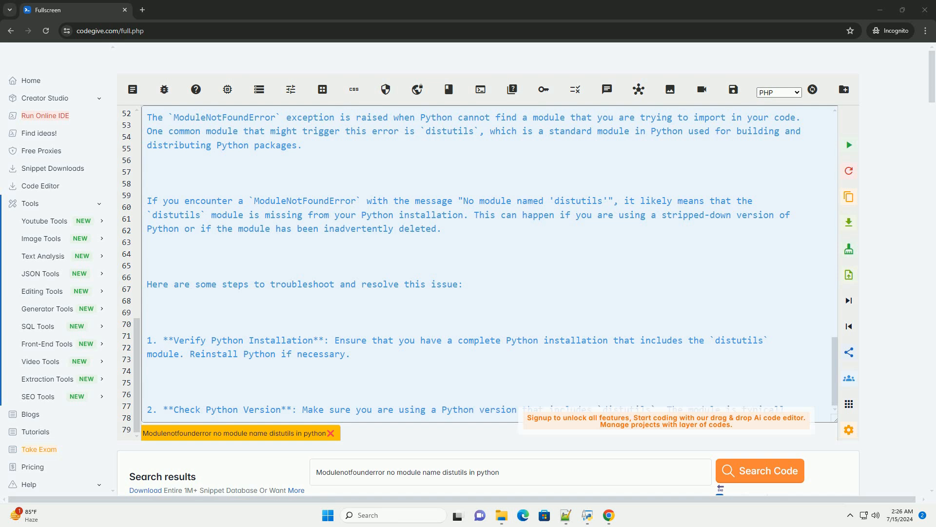
{"action": "scroll", "scroll_direction": "down", "scroll_amount": 3}
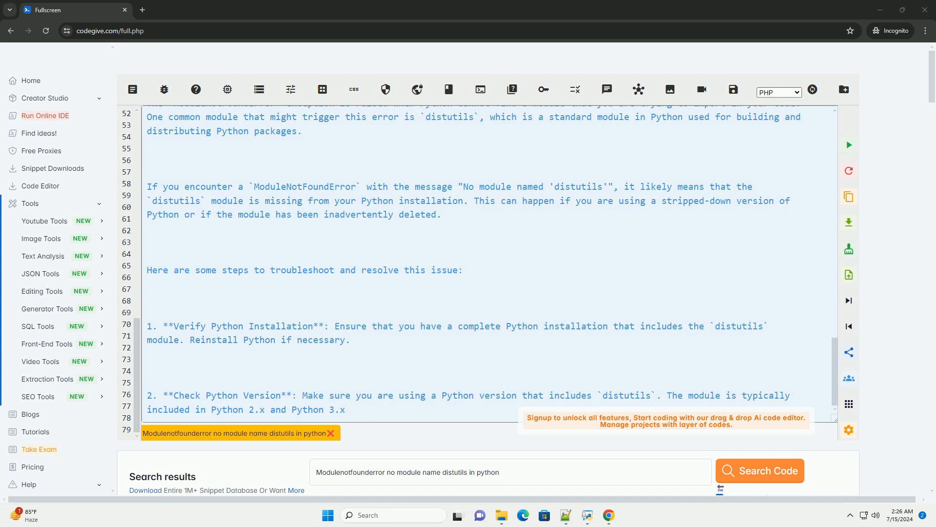
{"action": "scroll", "scroll_direction": "down", "scroll_amount": 3}
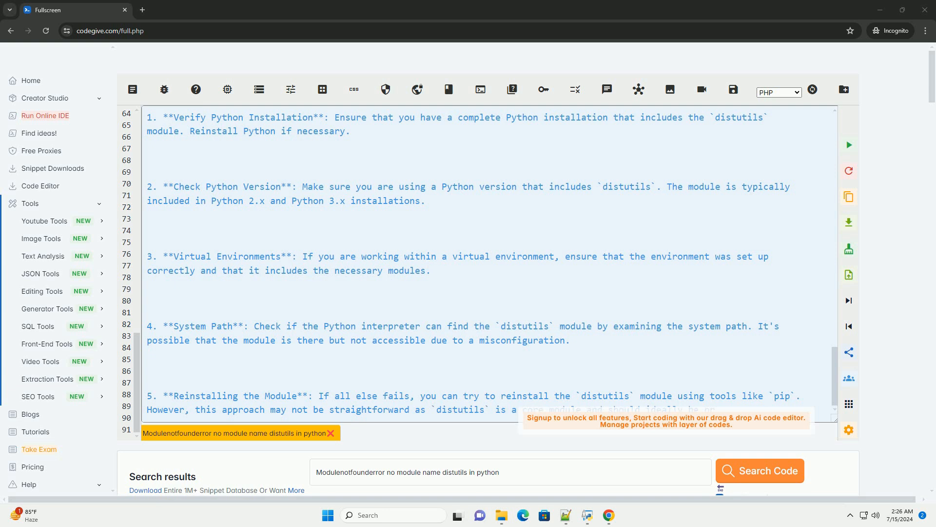
- Scroll through repeated steps three to five and the restarted import distutils.core snippet
{"action": "scroll", "scroll_direction": "down", "scroll_amount": 3}
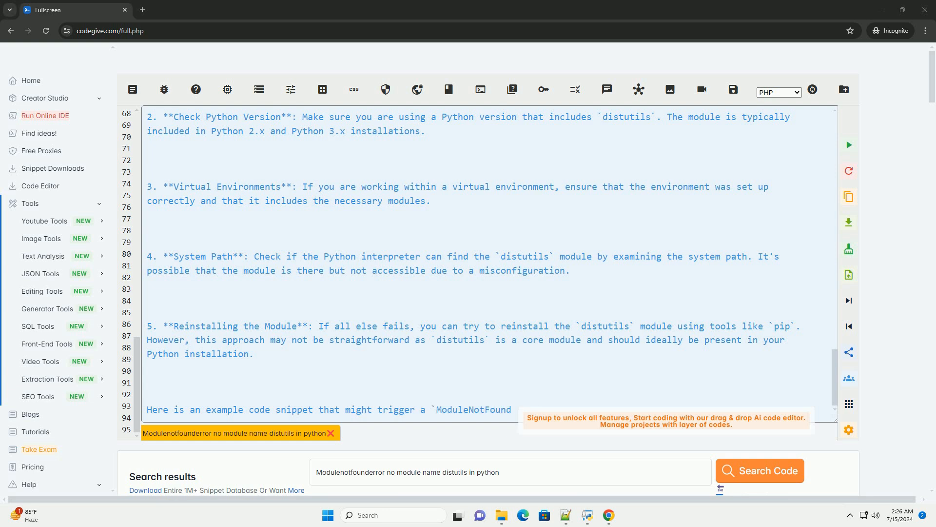
{"action": "scroll", "scroll_direction": "down", "scroll_amount": 3}
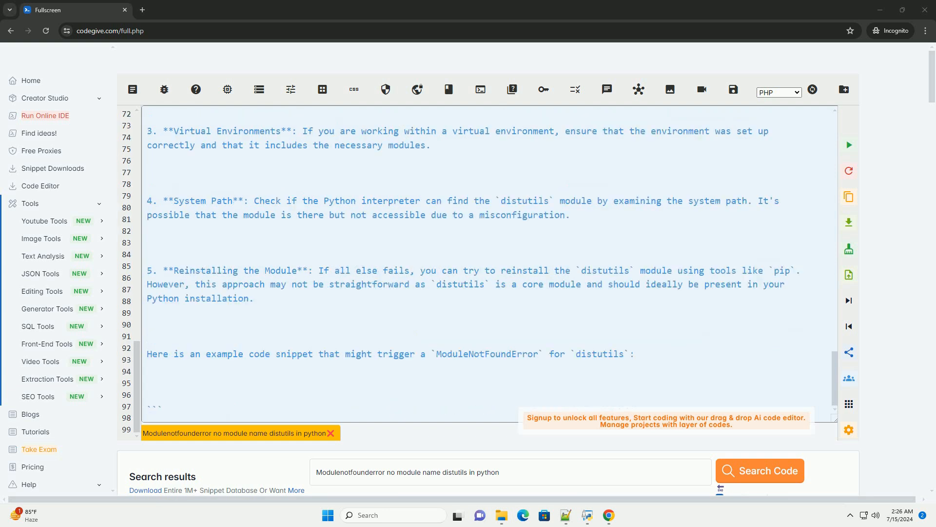
{"action": "scroll", "scroll_direction": "down", "scroll_amount": 3}
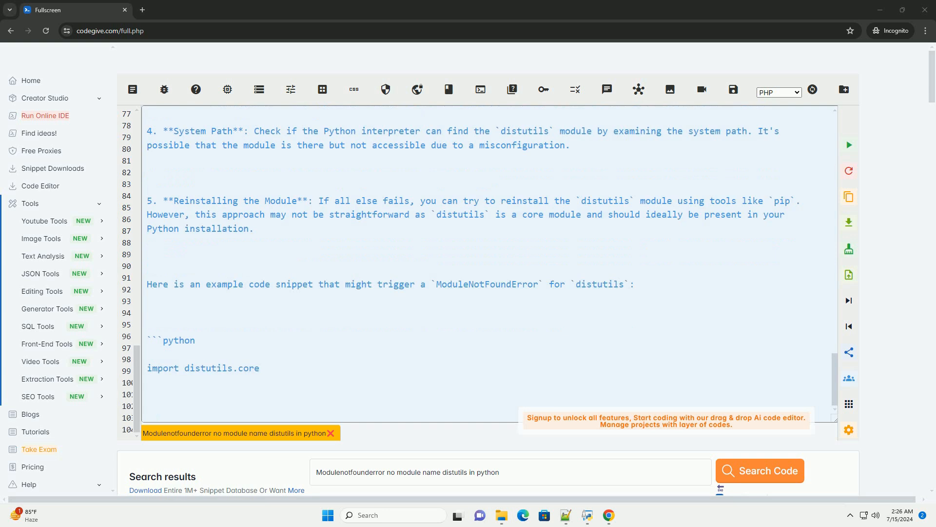